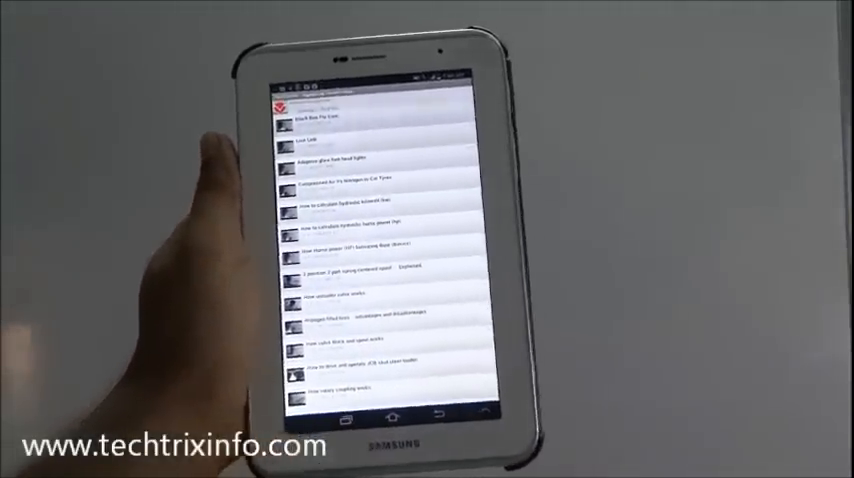
scroll(down, 3)
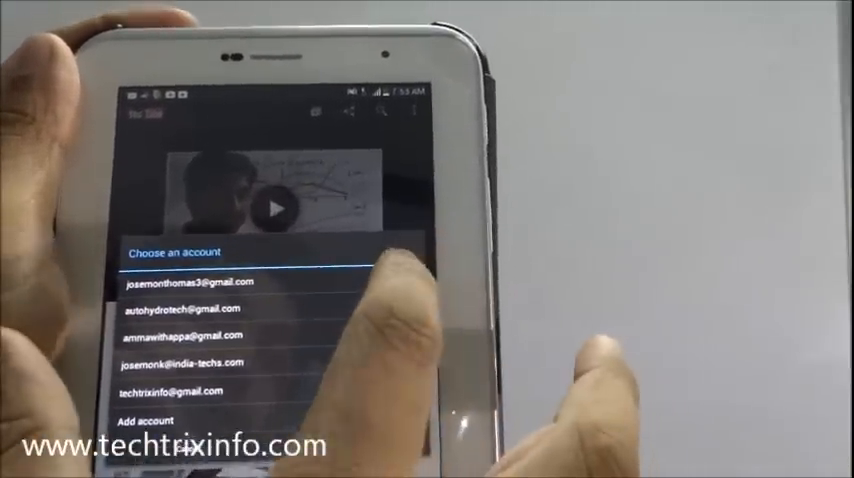
click(200, 280)
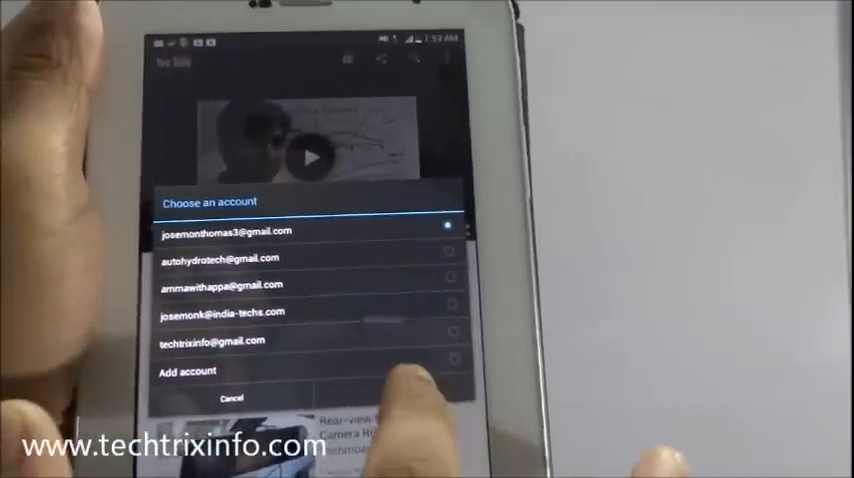
click(244, 228)
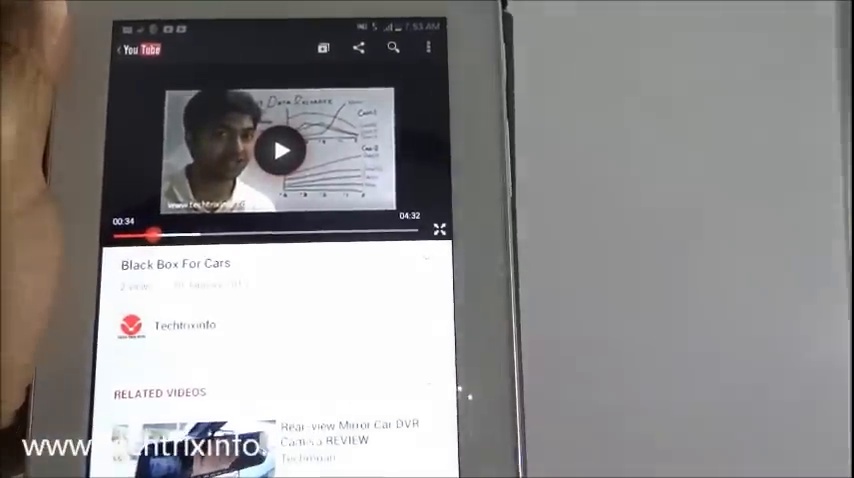